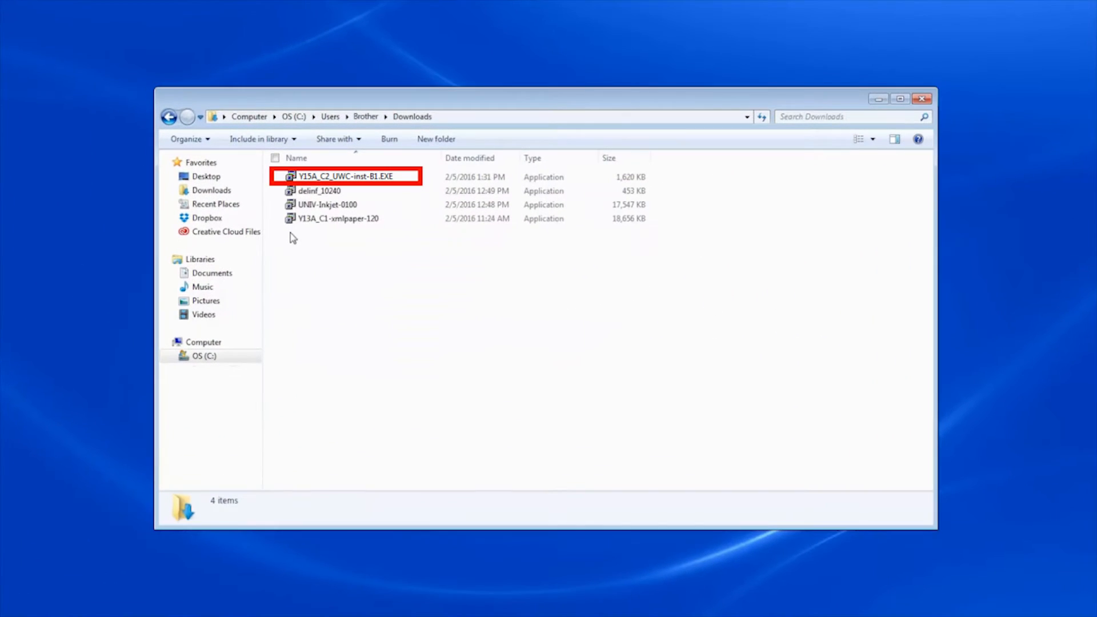
# Launch V15A_C2_UWC-inst-B1.EXE from the Downloads folder
pyautogui.click(343, 176)
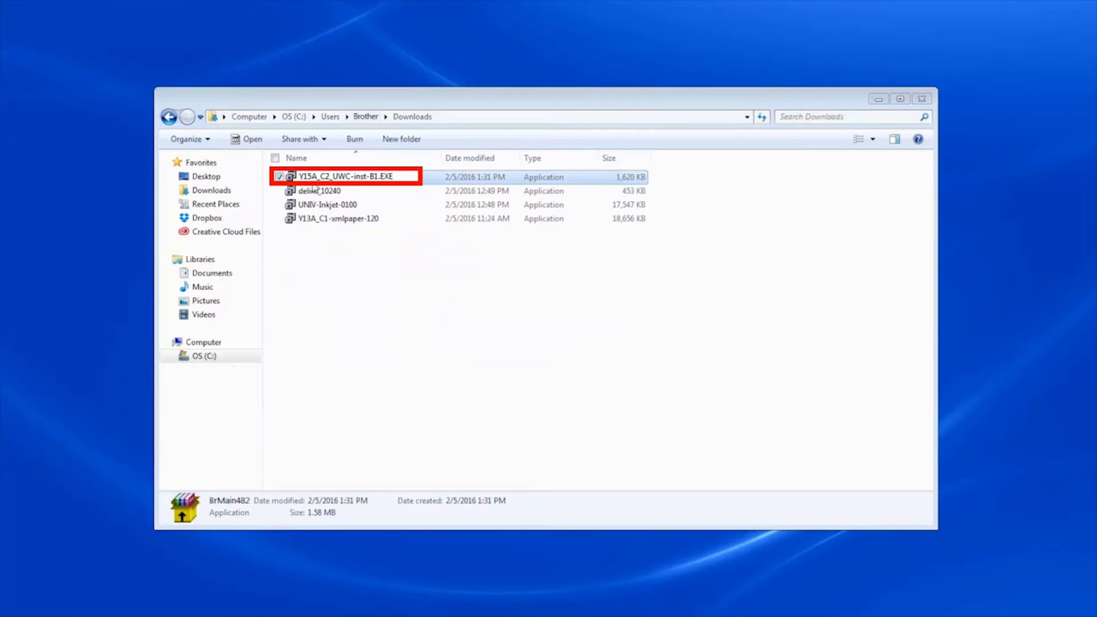
pyautogui.doubleClick(343, 176)
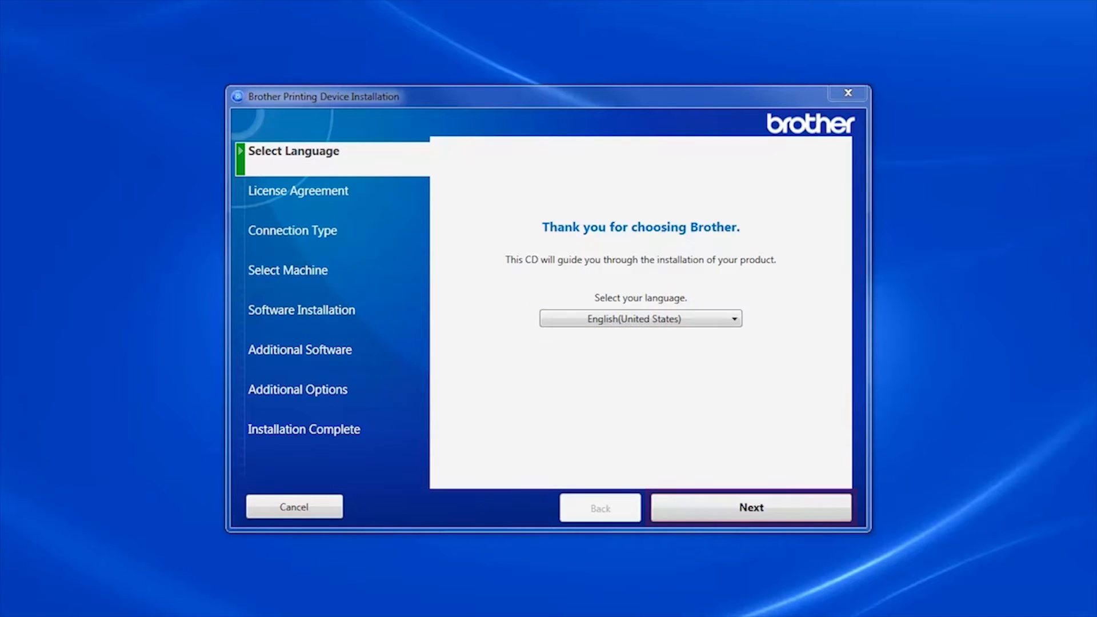
# Keep English, accept the license agreements, and choose Wired Network Connection (Ethernet)
pyautogui.click(750, 506)
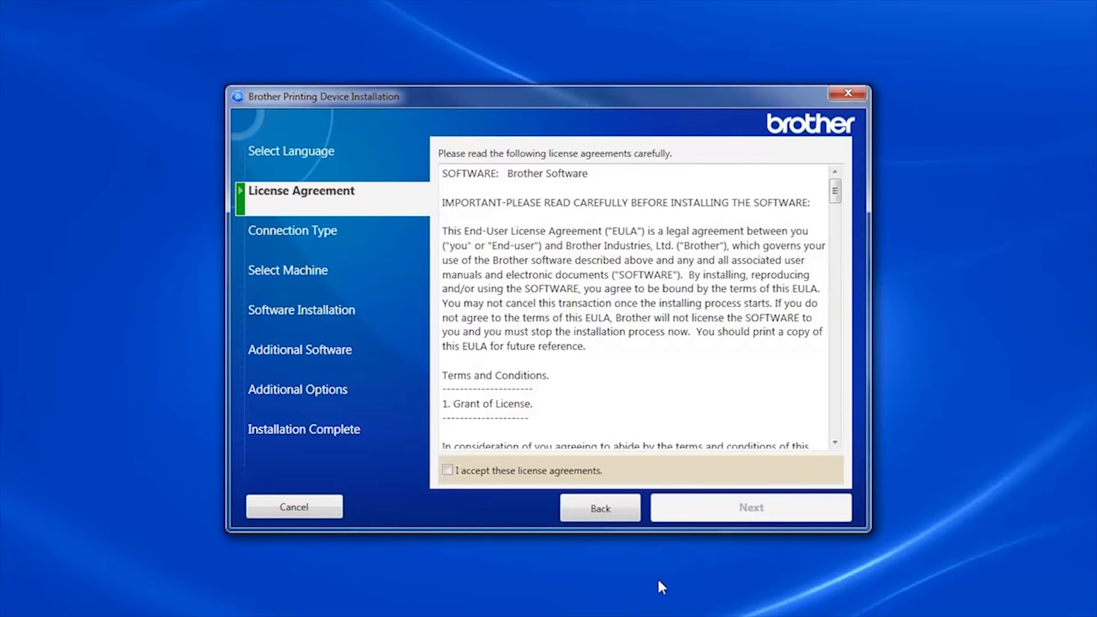
pyautogui.click(447, 470)
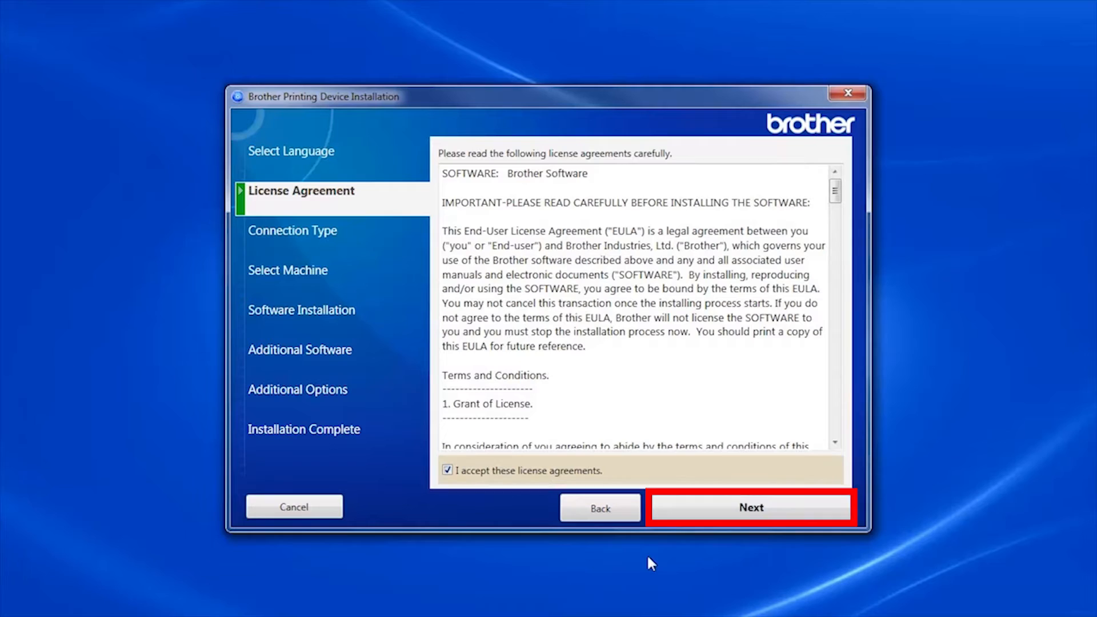
pyautogui.click(751, 507)
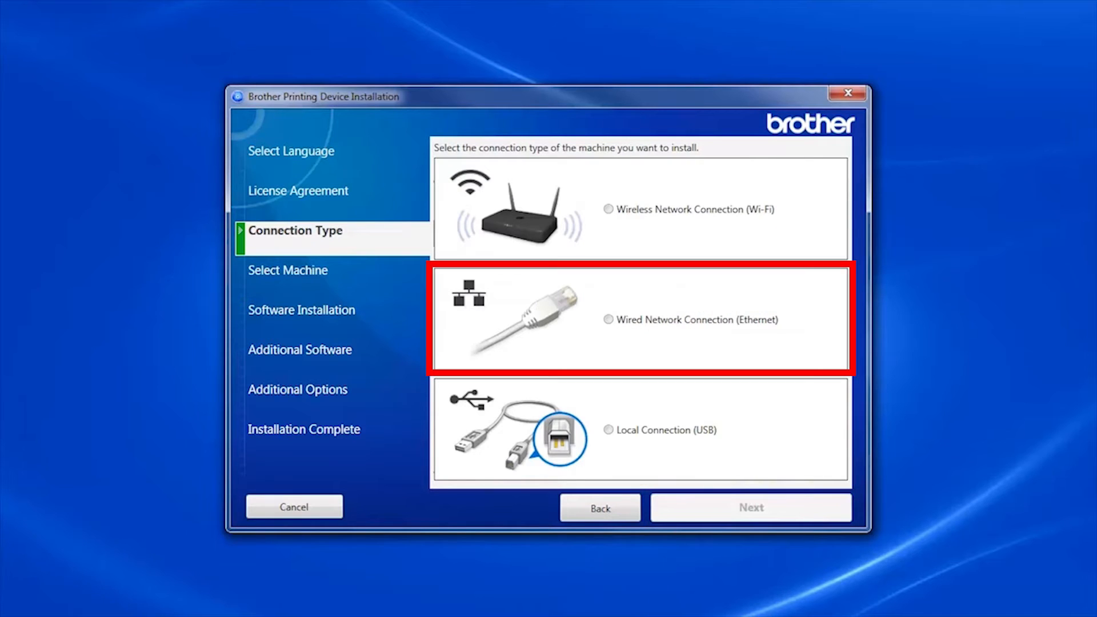
pyautogui.click(606, 319)
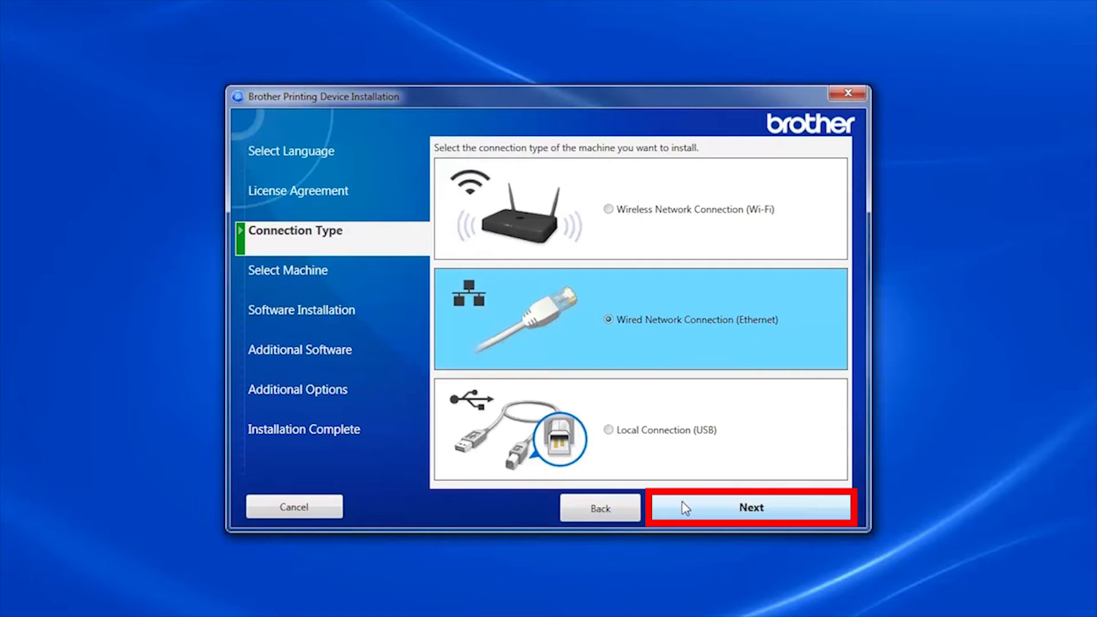
pyautogui.click(749, 506)
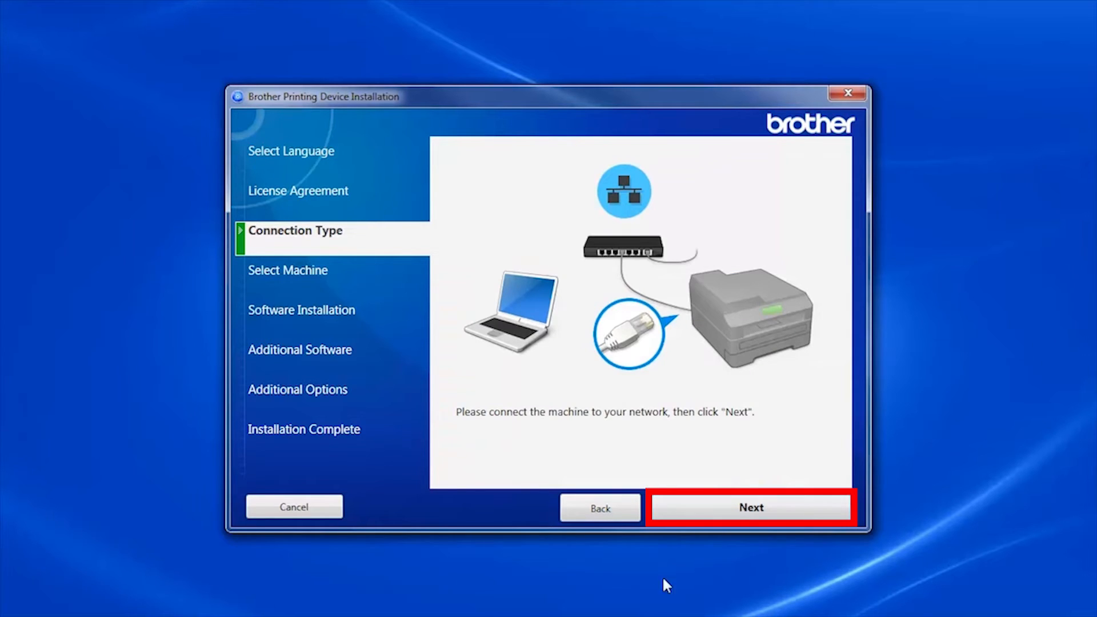
# Search for the machine by its IP address and select the found Brother printer
pyautogui.click(751, 507)
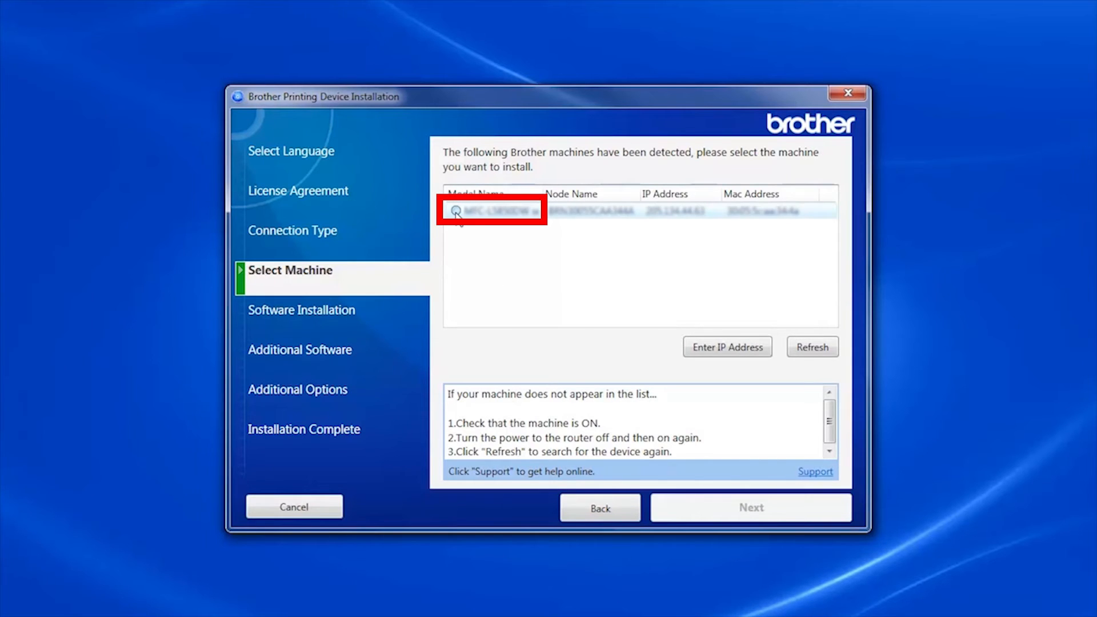
pyautogui.click(492, 210)
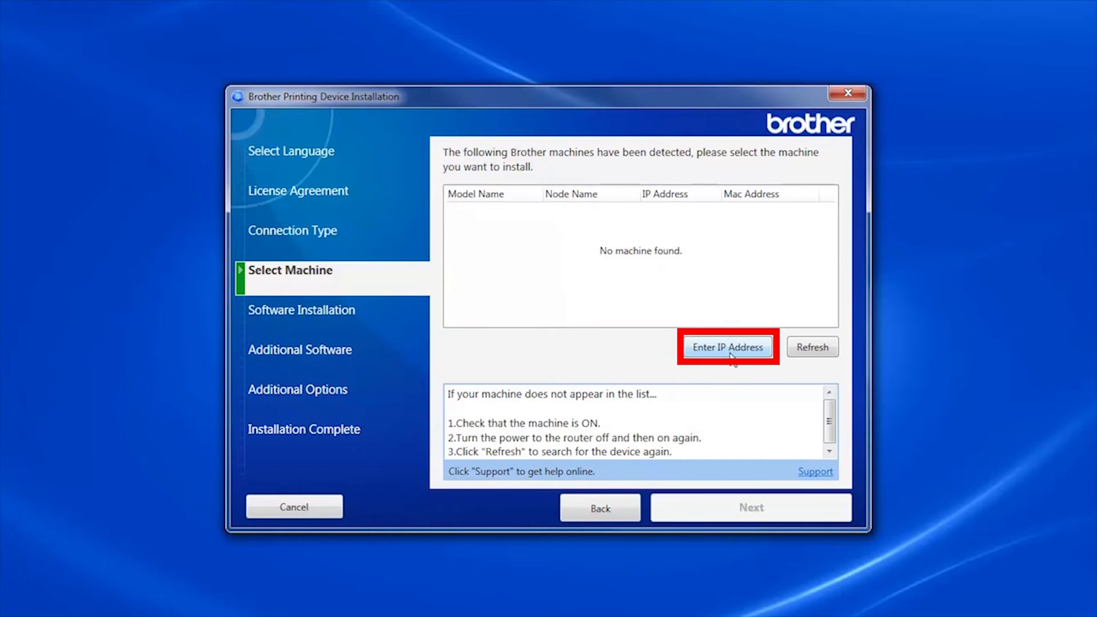
pyautogui.click(727, 347)
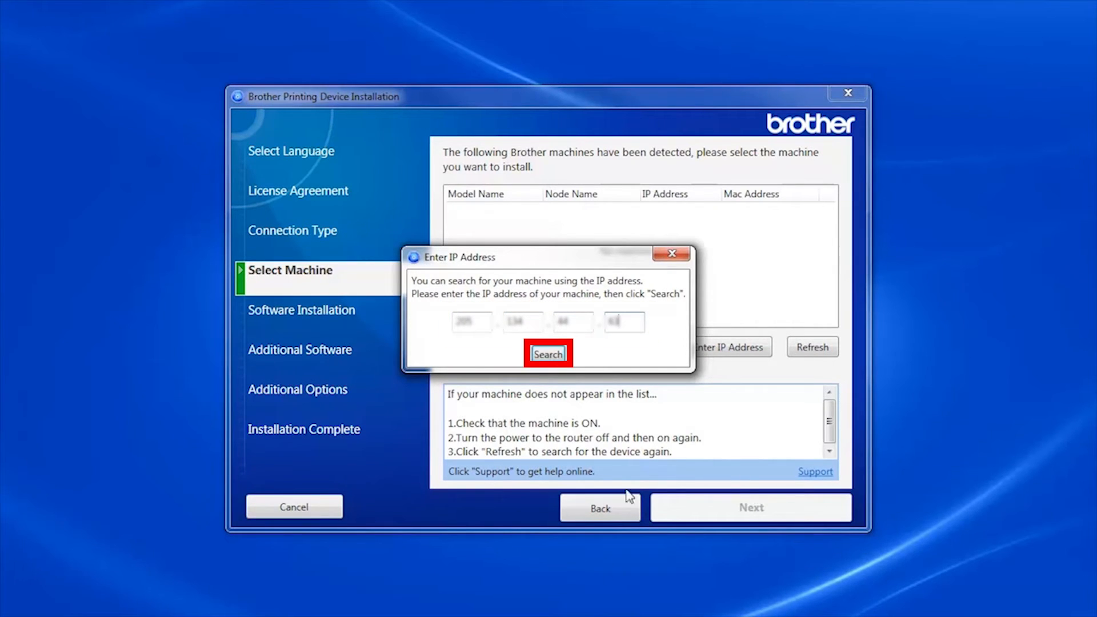
pyautogui.click(548, 354)
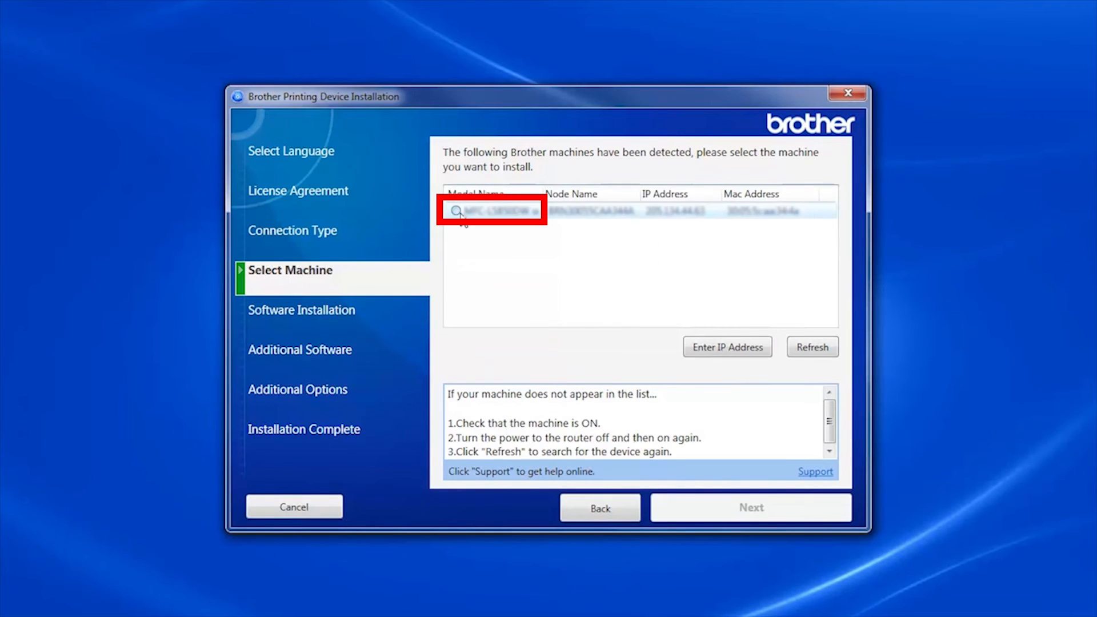
pyautogui.click(490, 210)
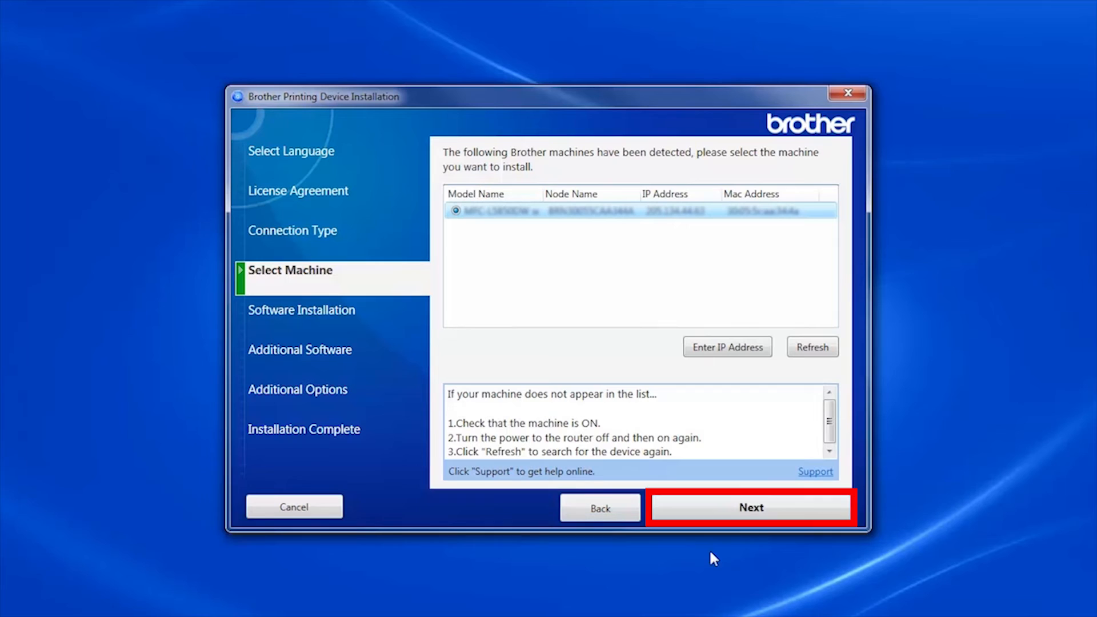
# Run the Standard (Recommended) installation, skipping PaperPort and additional options
pyautogui.click(751, 508)
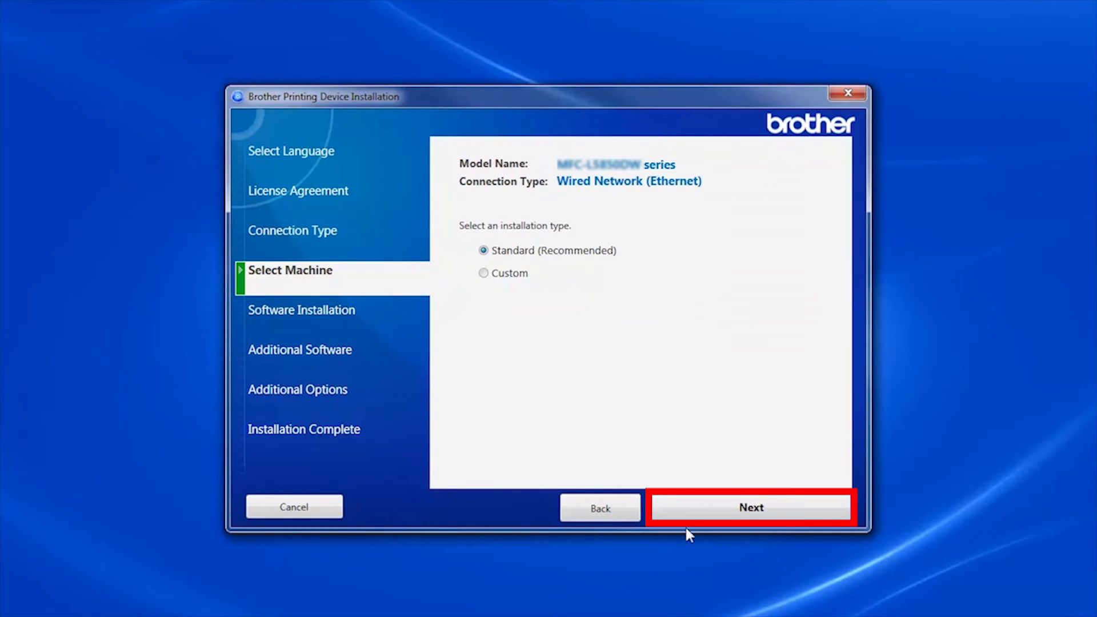
pyautogui.click(751, 508)
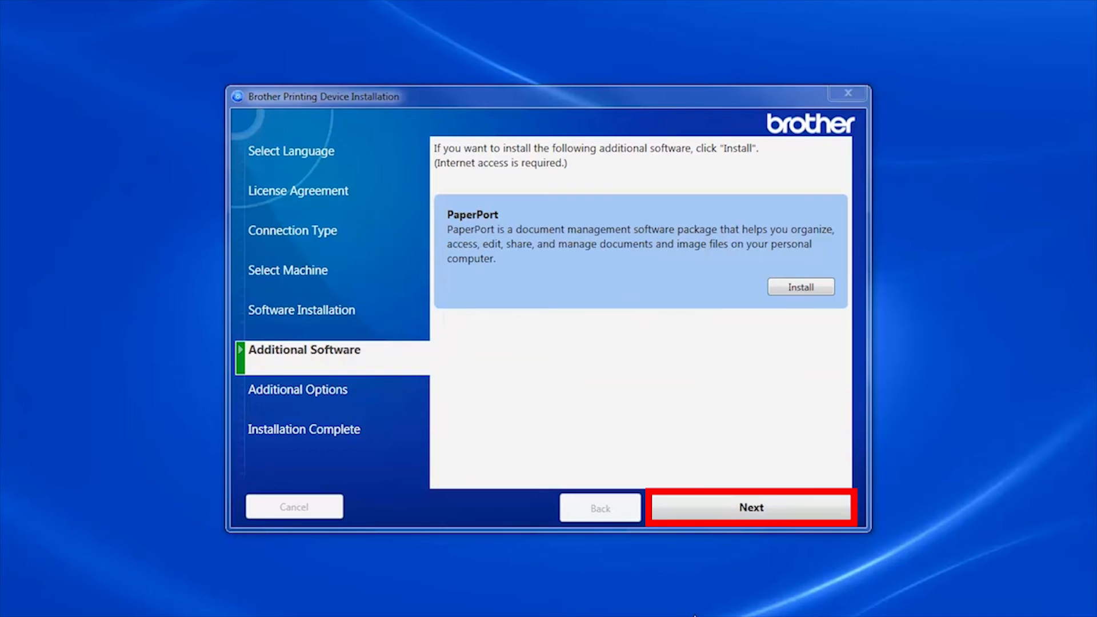
pyautogui.click(751, 507)
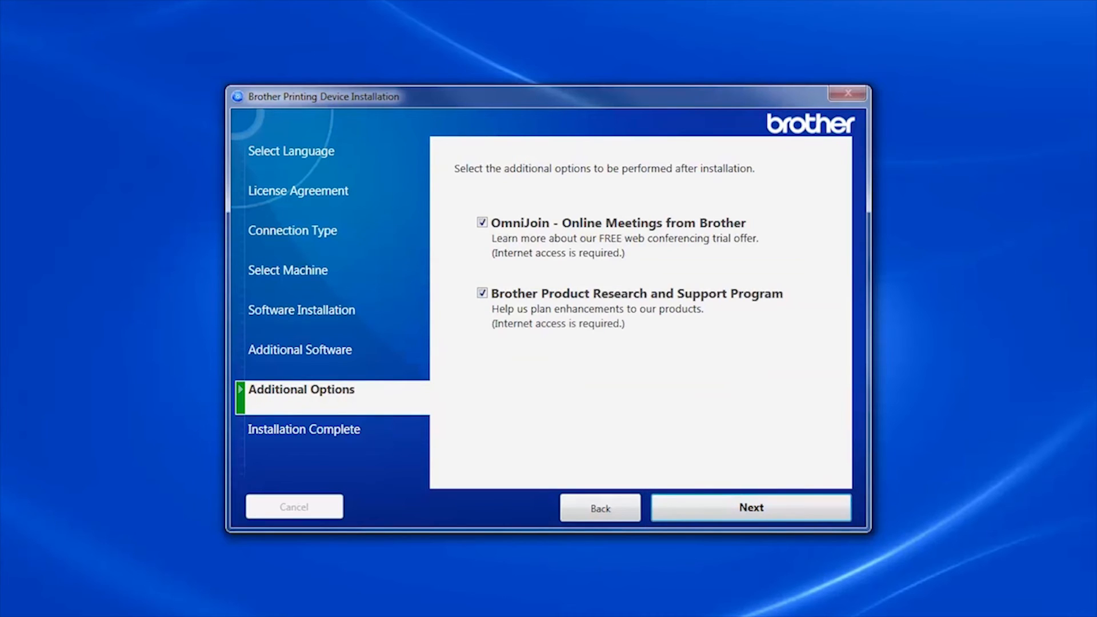
pyautogui.click(751, 507)
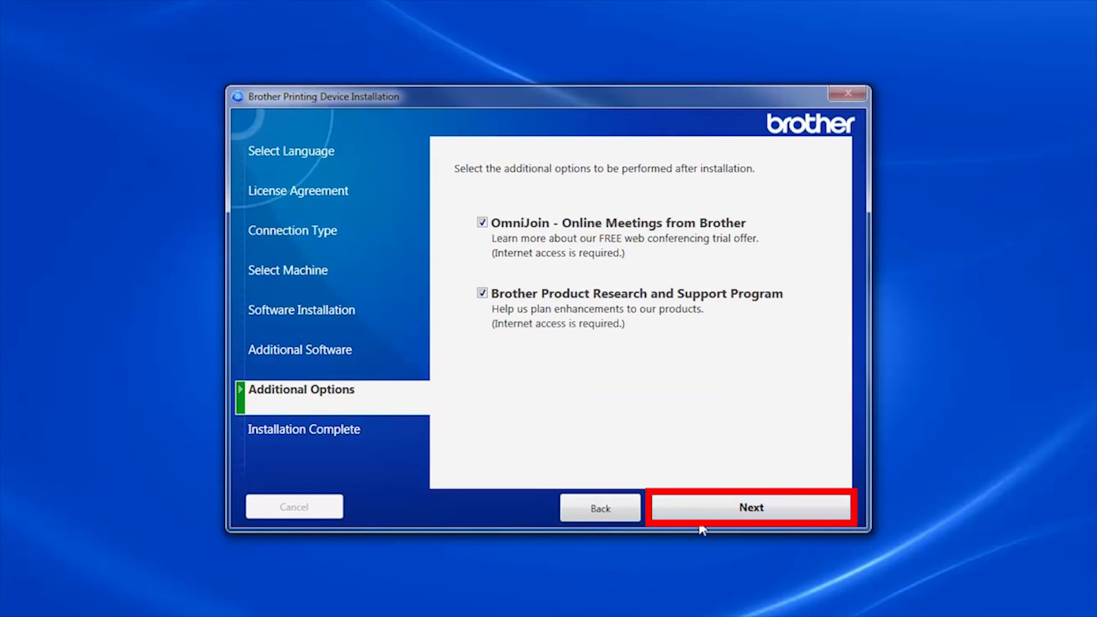
pyautogui.click(751, 507)
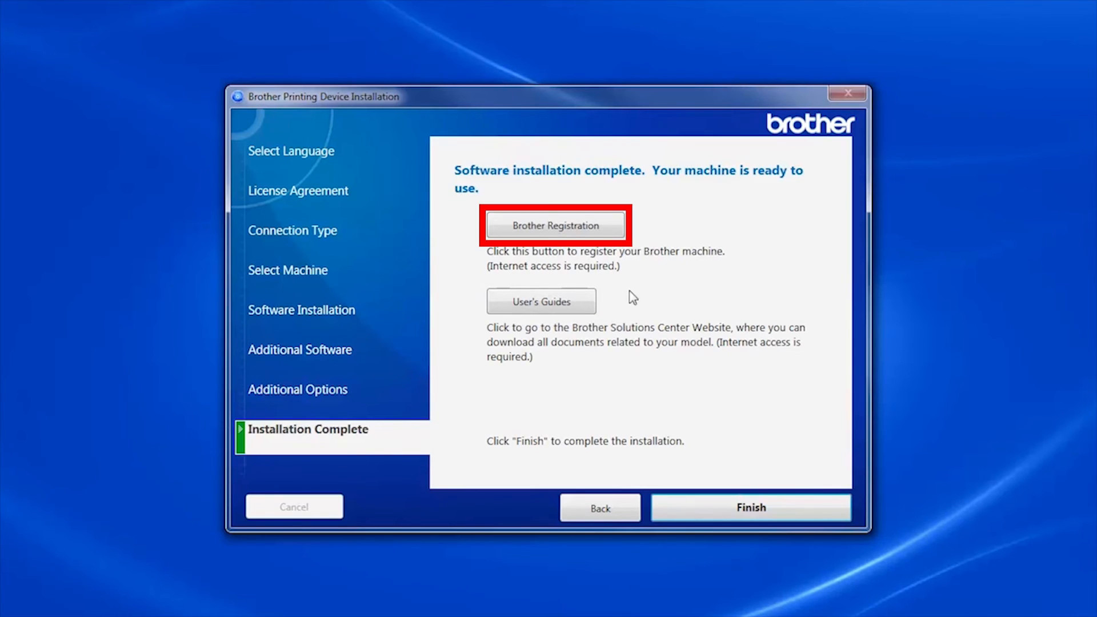
# Open the Brother product registration webpage from the completion screen
pyautogui.click(555, 225)
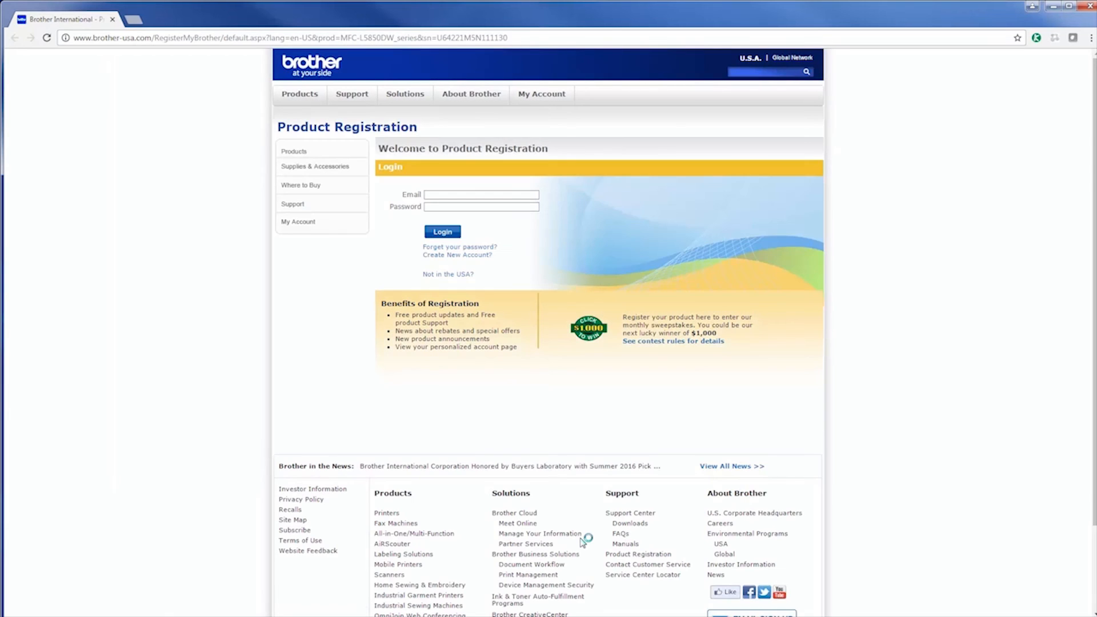